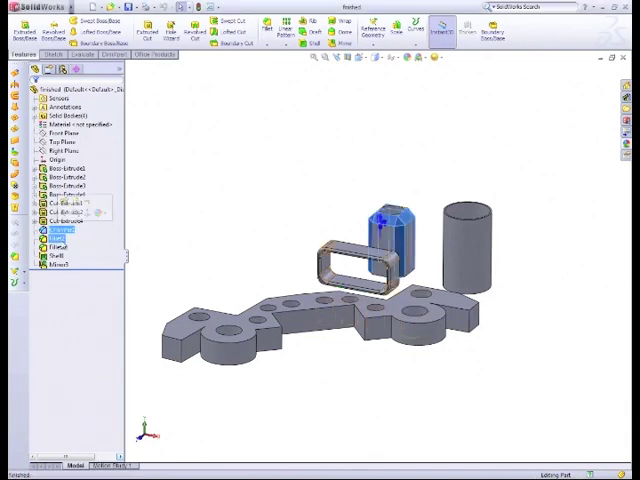
Highlight the base plate, frame, origin and other features in the tree.
click(58, 246)
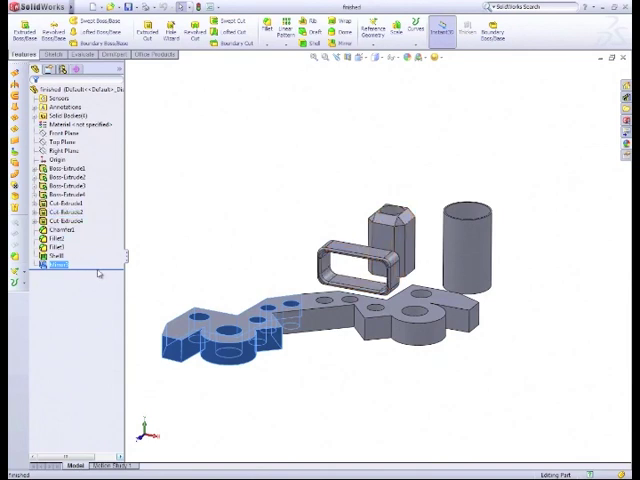
click(60, 206)
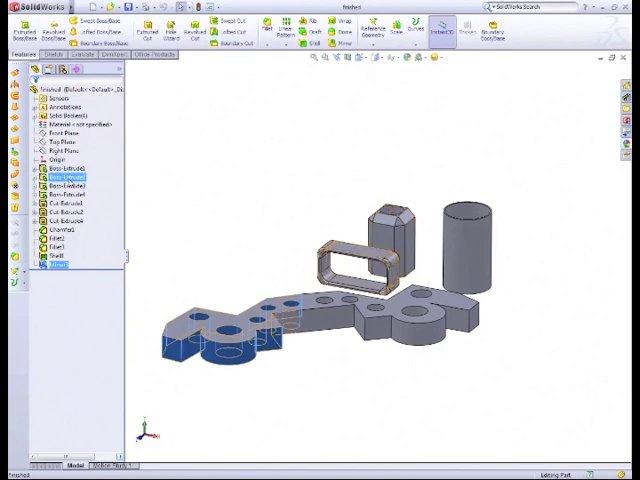
click(55, 219)
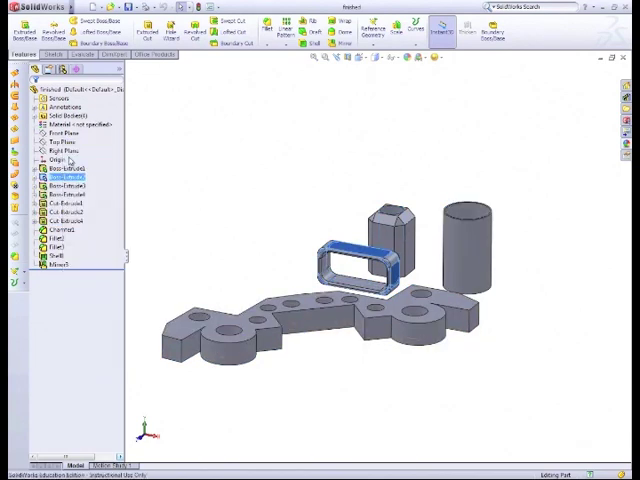
click(58, 185)
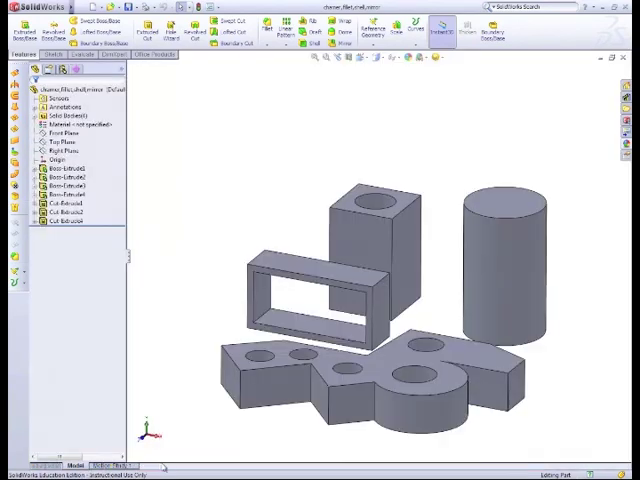
mouse_move(150, 200)
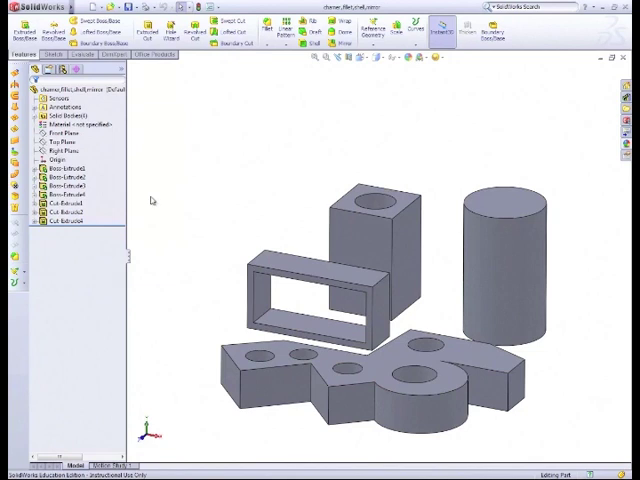
mouse_move(170, 382)
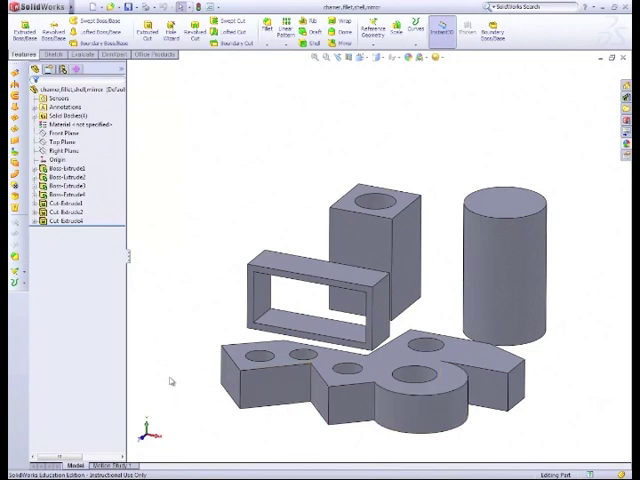
click(54, 161)
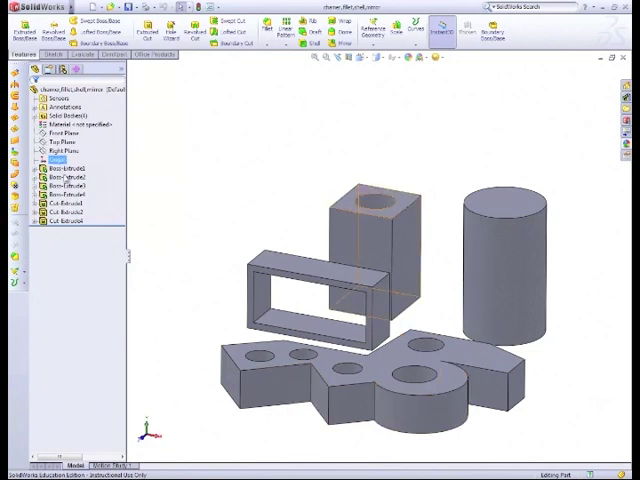
click(73, 204)
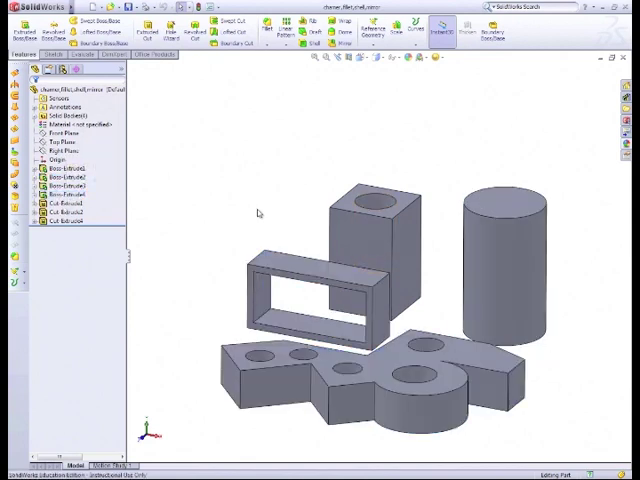
Hide the rectangular frame and cylinder bodies, then orbit to view the block's top.
click(63, 183)
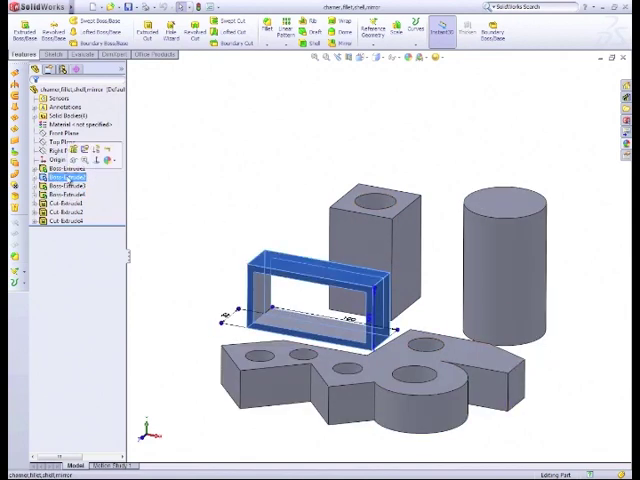
right_click(58, 185)
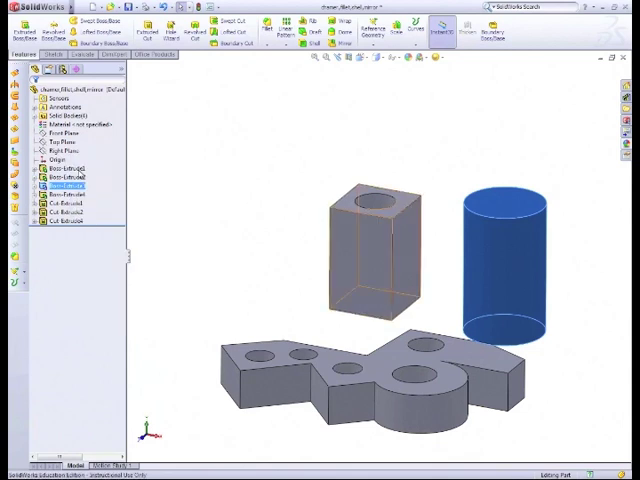
right_click(60, 185)
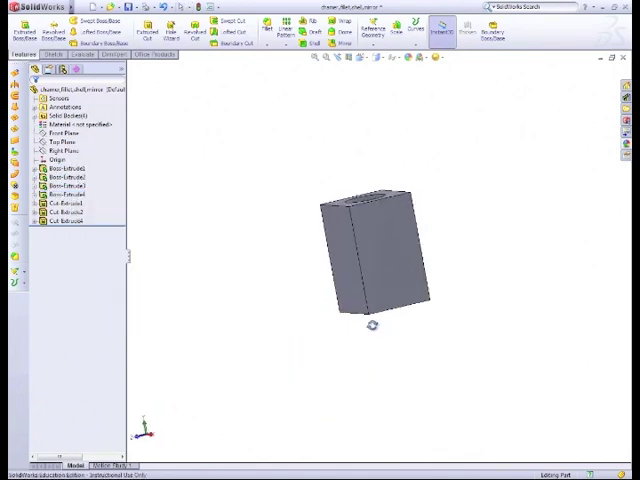
drag(375, 260, 375, 250)
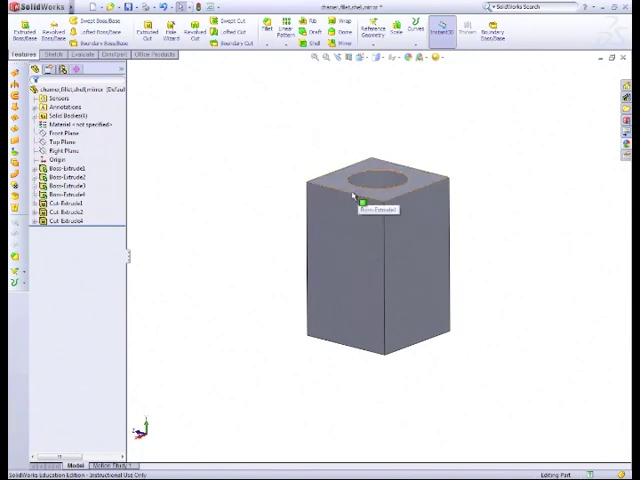
mouse_move(184, 159)
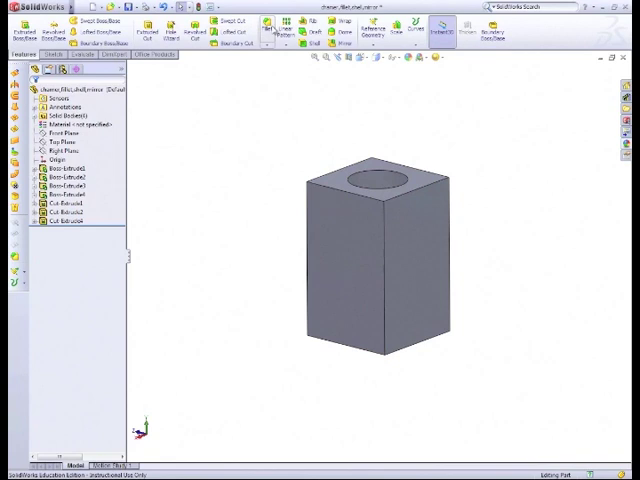
mouse_move(266, 47)
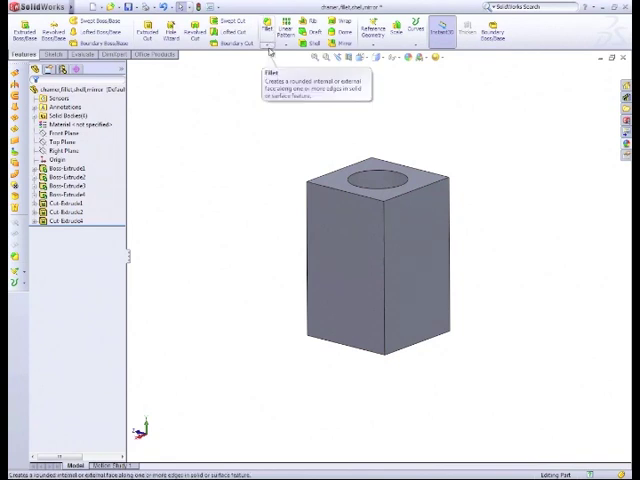
Pick Chamfer from the Features toolbar's Fillet dropdown.
click(276, 43)
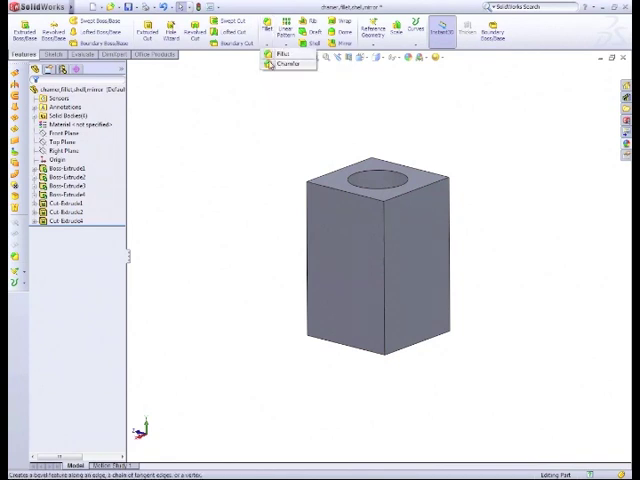
click(288, 64)
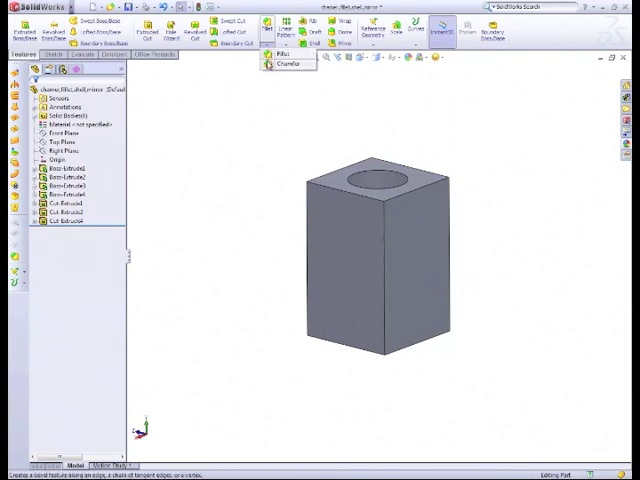
click(287, 66)
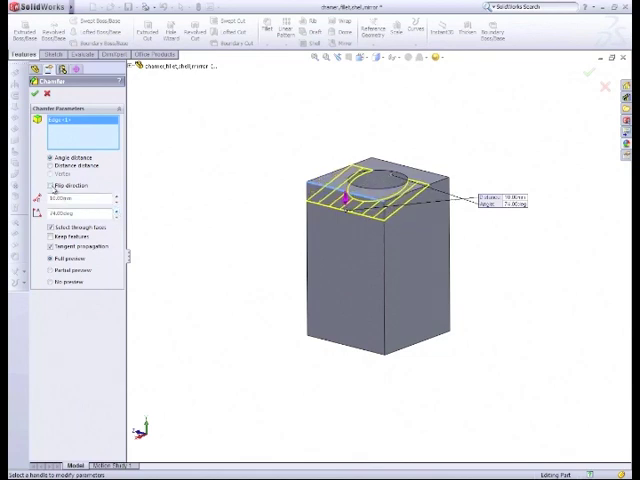
Reverse and apply the chamfer, then edit Chamfer1's distance and toggle preview modes.
click(49, 185)
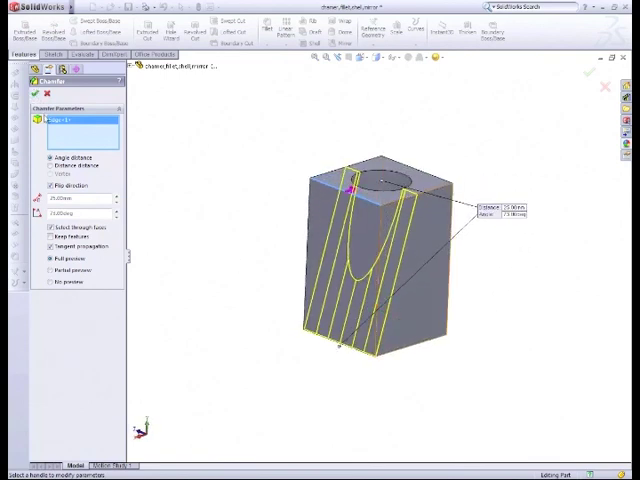
click(33, 87)
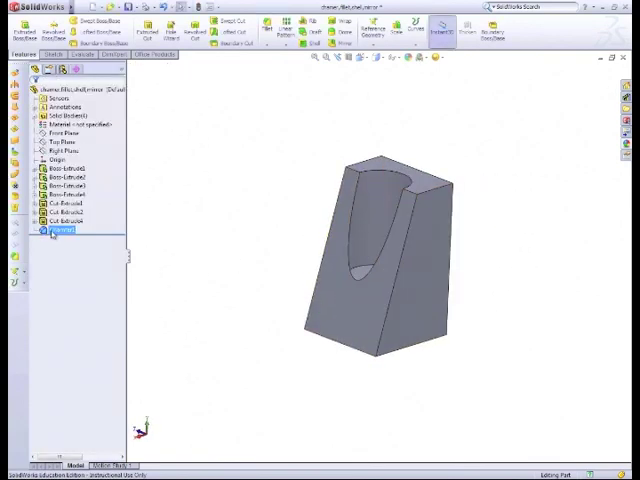
right_click(50, 233)
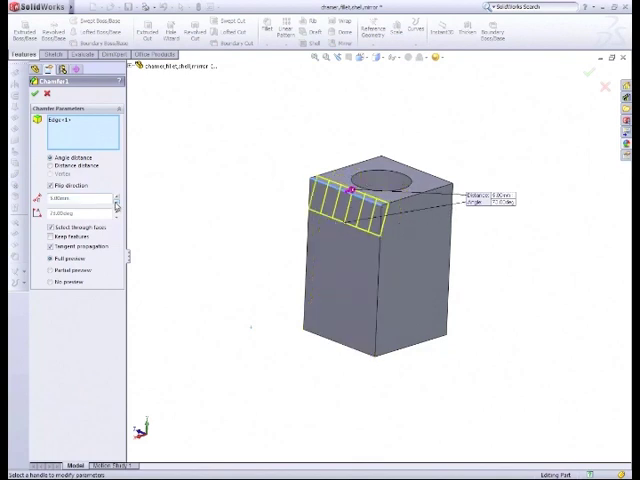
triple_click(80, 197)
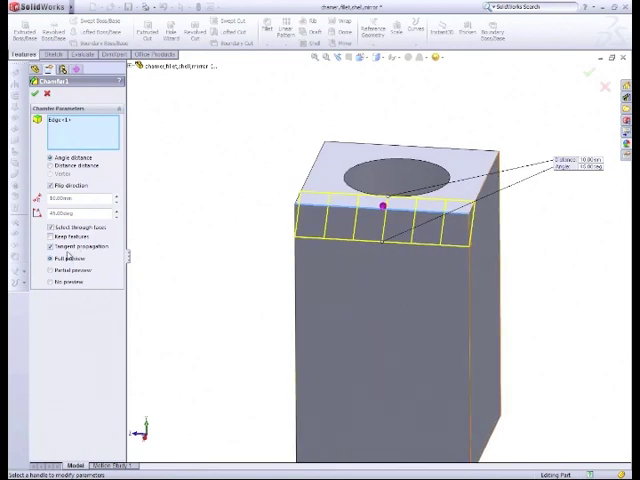
click(49, 281)
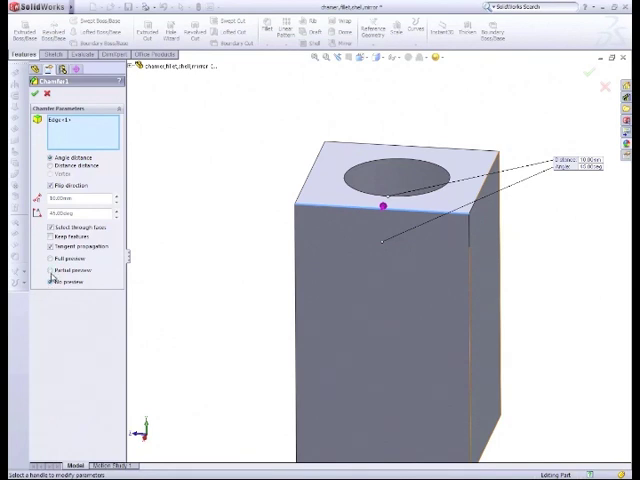
click(51, 258)
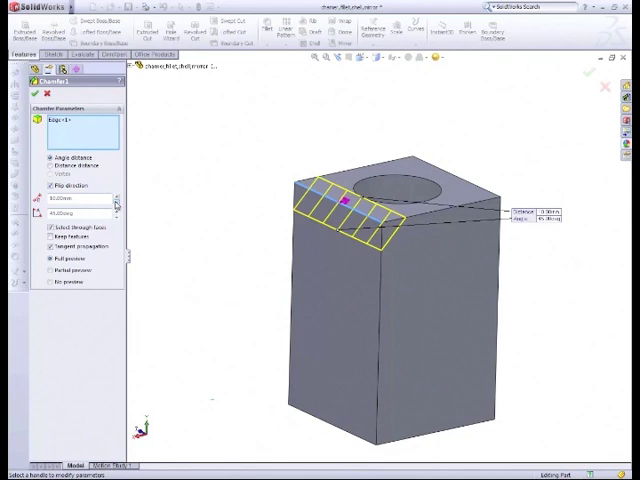
Increase the chamfer distance value in the Chamfer PropertyManager.
click(117, 201)
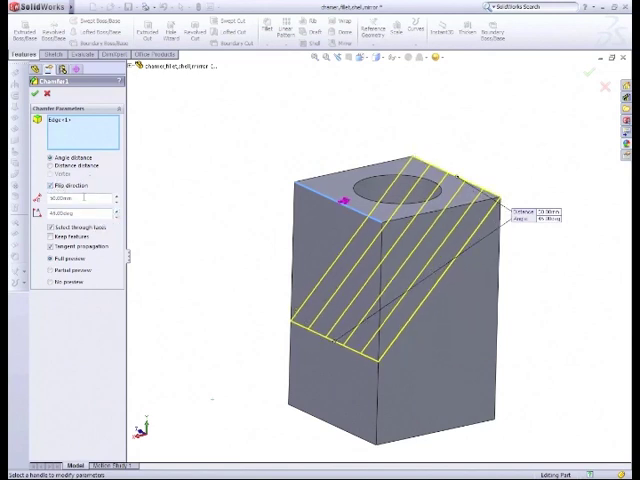
click(52, 187)
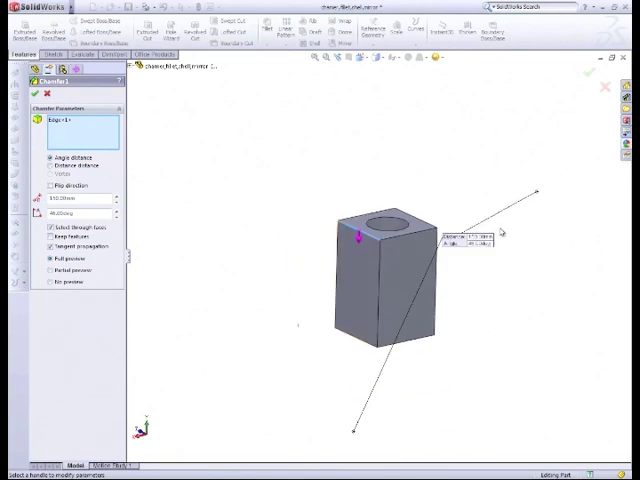
mouse_move(390, 385)
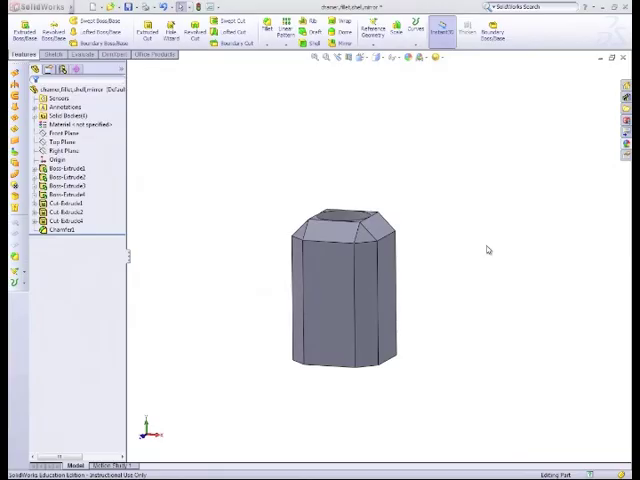
mouse_move(276, 75)
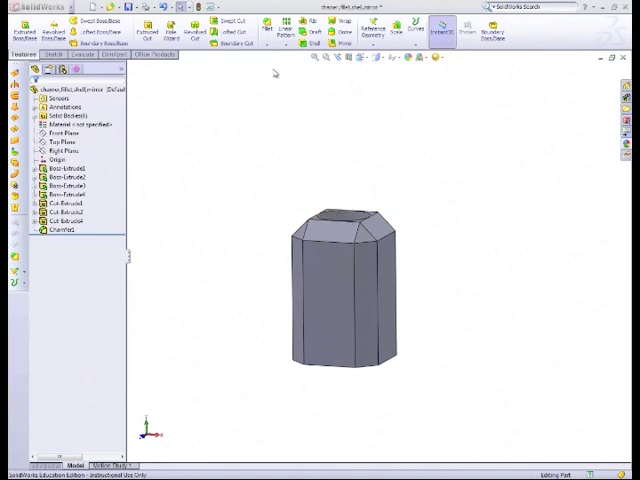
mouse_move(327, 113)
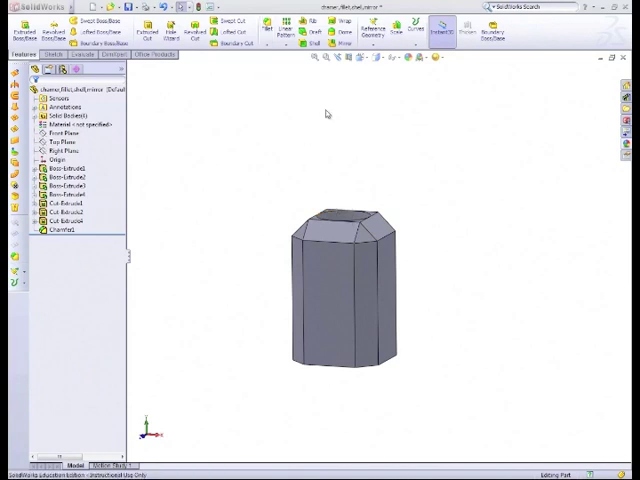
mouse_move(234, 257)
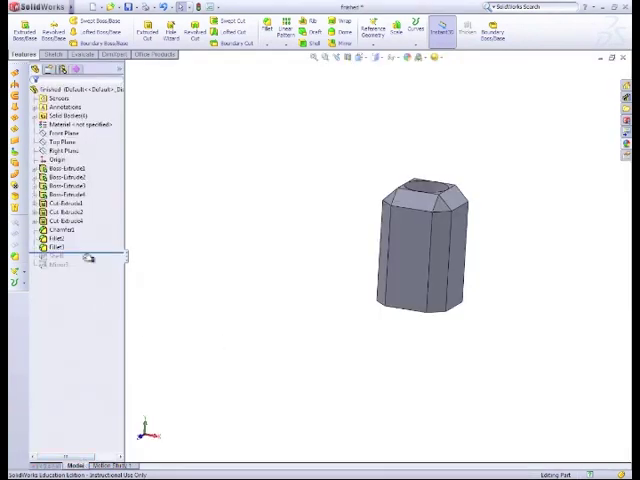
Roll the finished part back before the fillets and show the rectangular frame body.
click(58, 218)
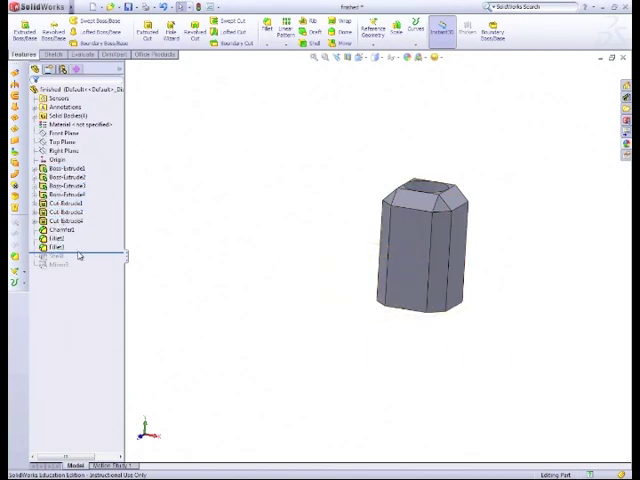
click(55, 184)
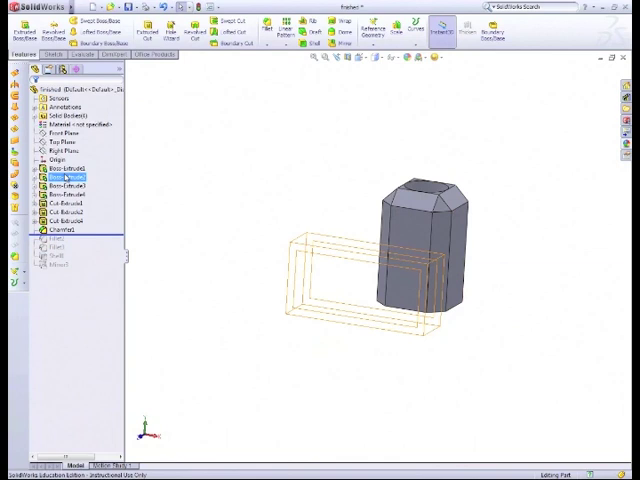
right_click(62, 179)
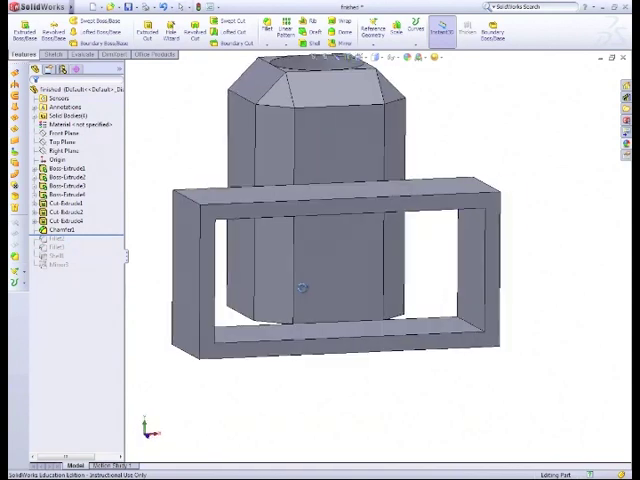
click(57, 237)
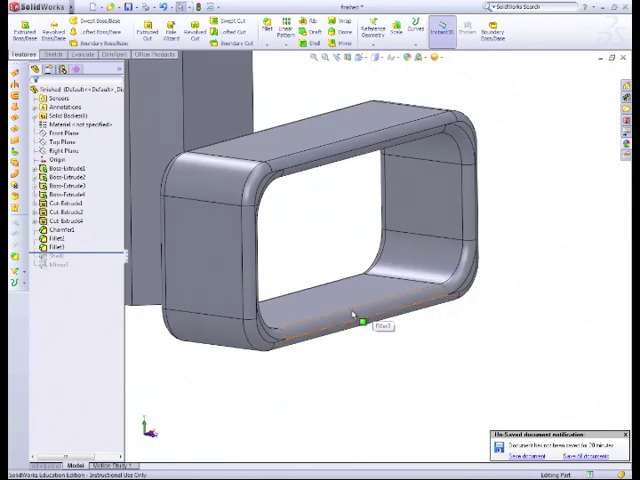
Select the frame's edge fillets to check their radius, then roll forward.
click(360, 335)
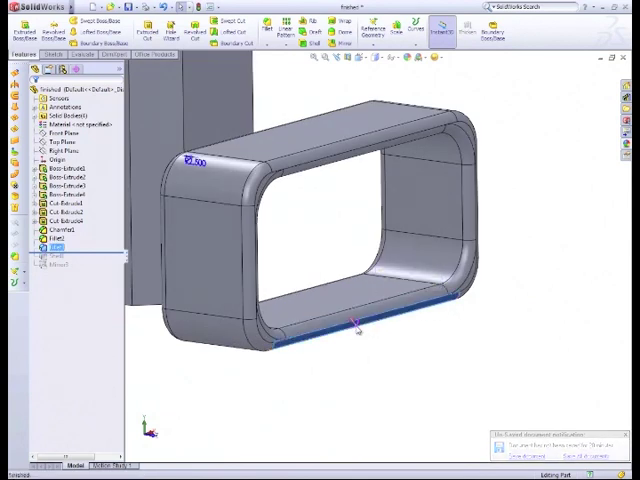
click(330, 330)
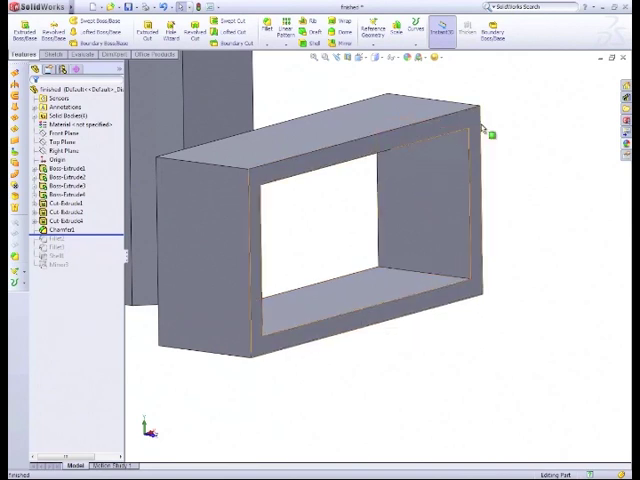
click(62, 205)
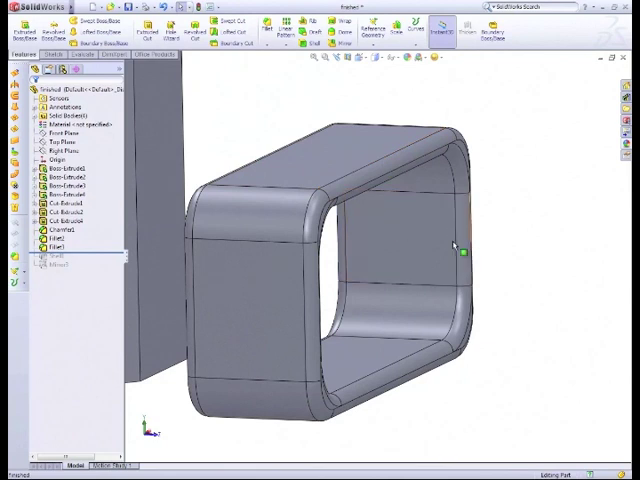
mouse_move(290, 172)
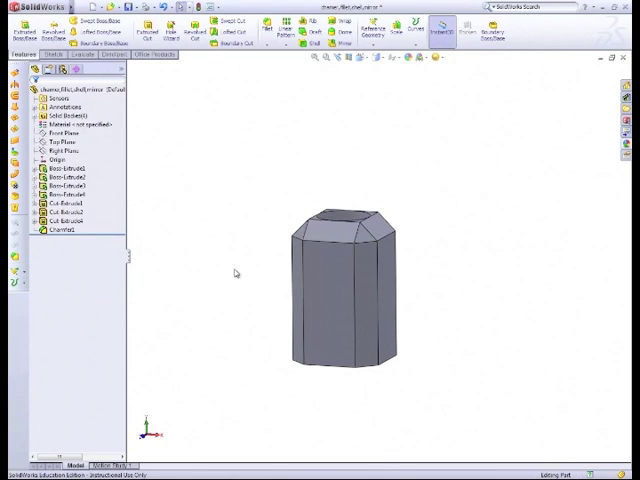
Hide the Boss-Extrude1 prism body, show the frame body, and zoom to fit.
click(62, 169)
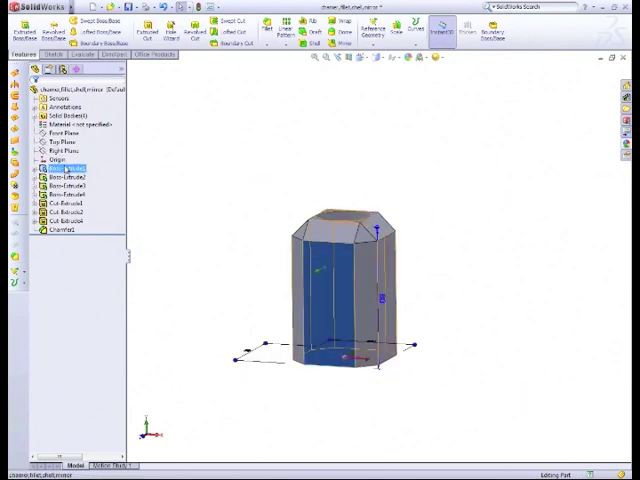
right_click(63, 168)
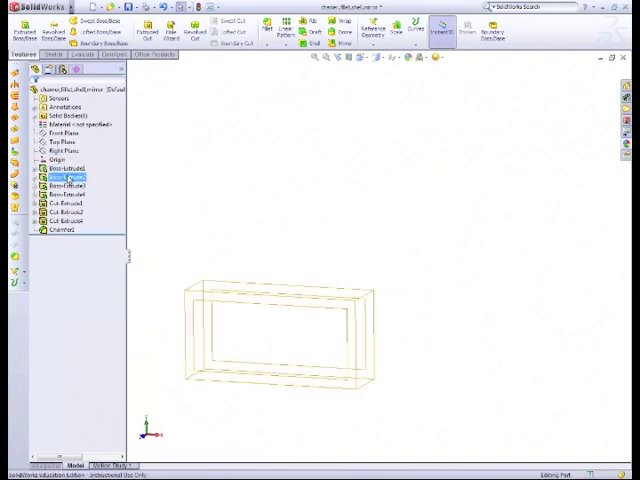
right_click(60, 169)
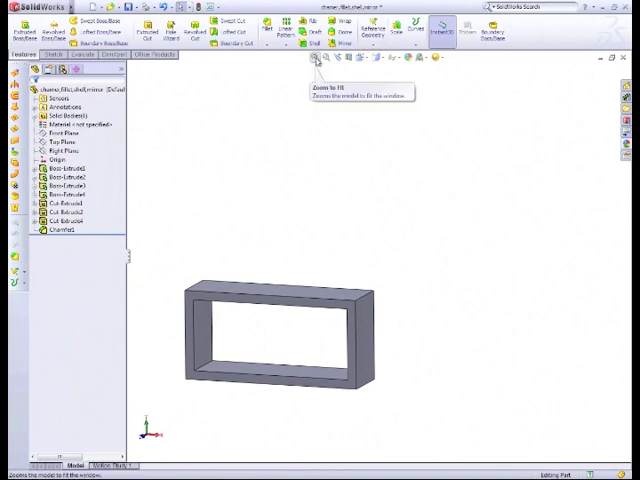
click(312, 57)
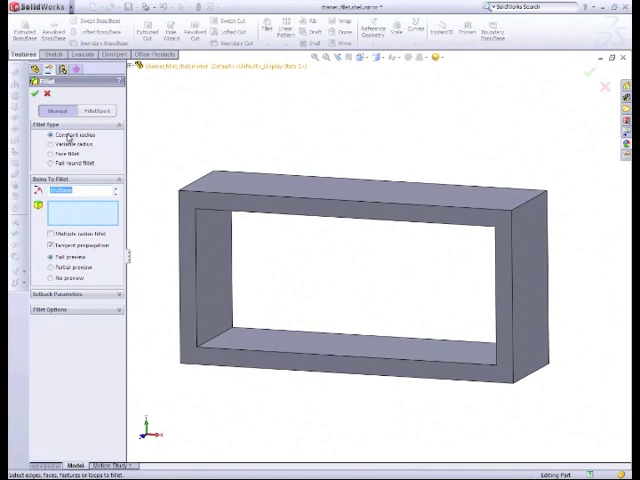
Try Variable radius and Full round fillet types on the frame's corner edge.
click(52, 143)
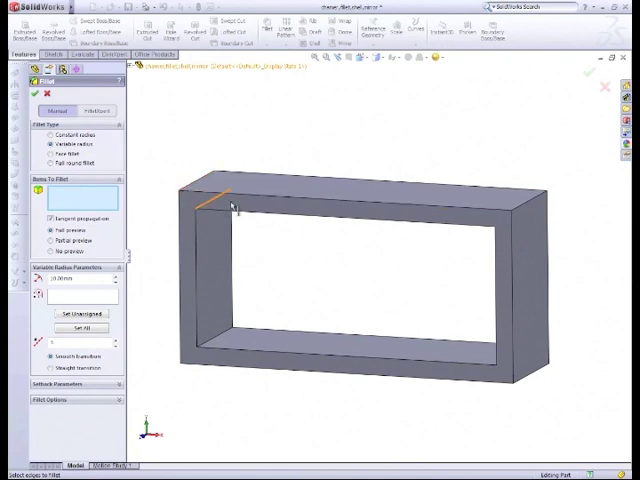
click(520, 190)
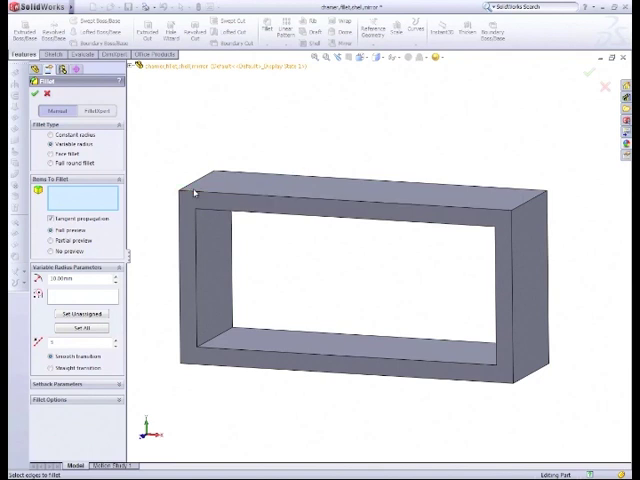
mouse_move(443, 198)
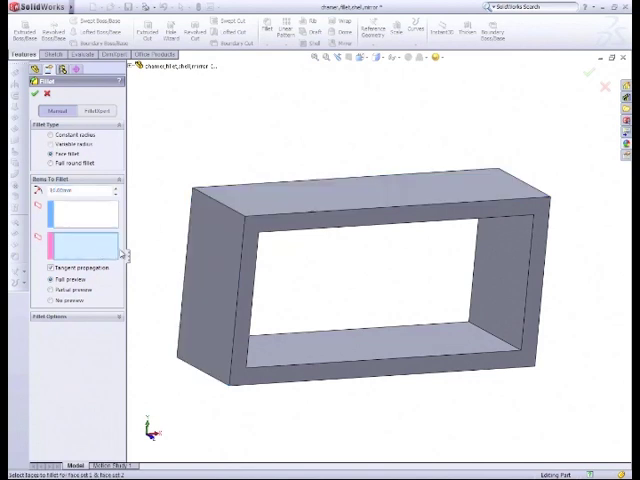
click(210, 290)
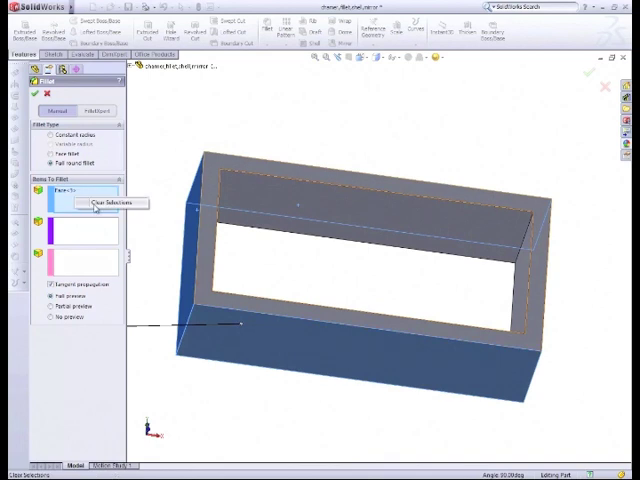
Pick the frame's top face, then Clear Selections from the fillet's selection list.
click(103, 203)
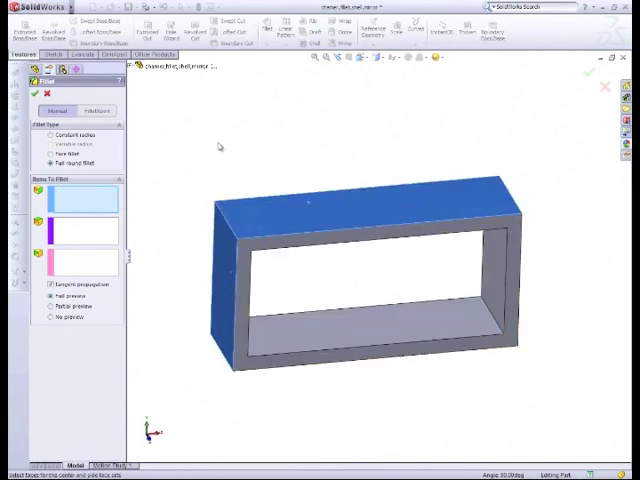
click(265, 217)
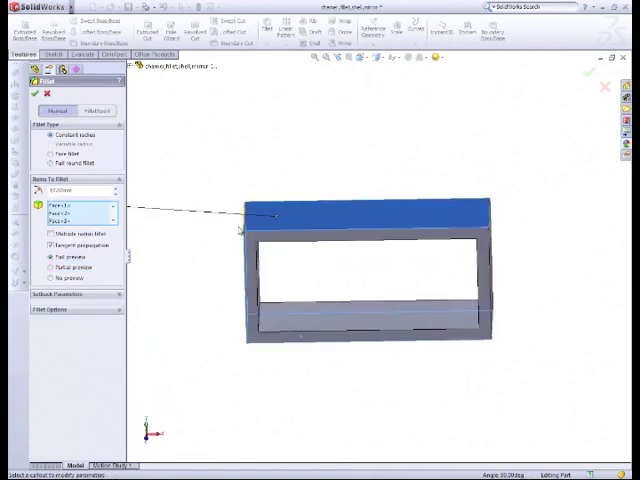
right_click(70, 205)
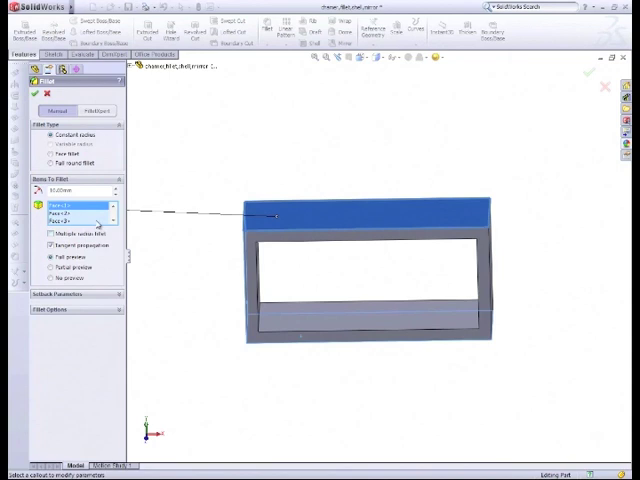
right_click(82, 220)
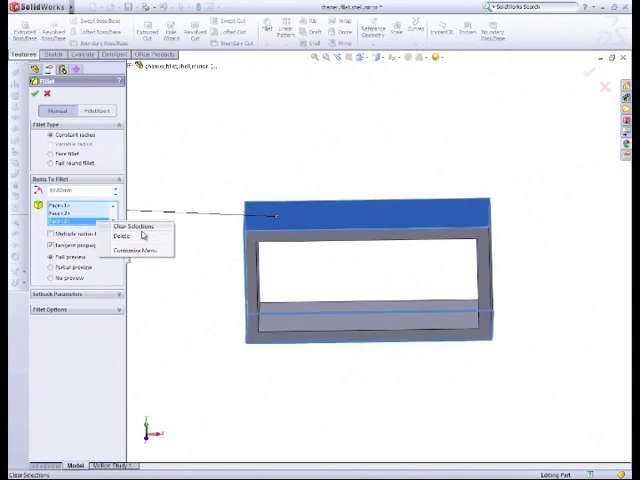
click(125, 227)
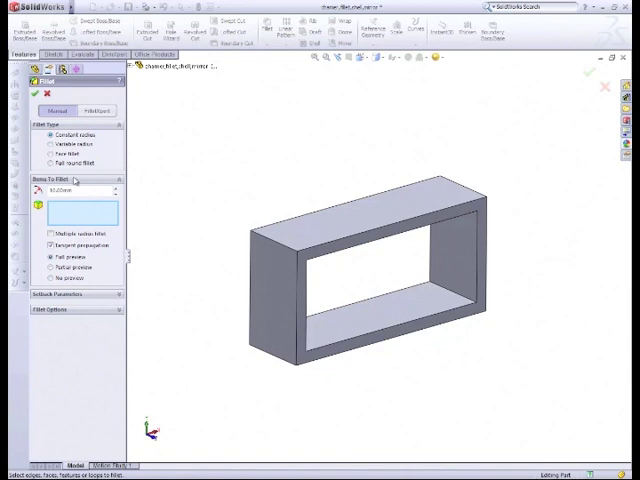
Fillet the frame's corner edges at 10 mm constant radius, checking partial and full previews.
click(283, 247)
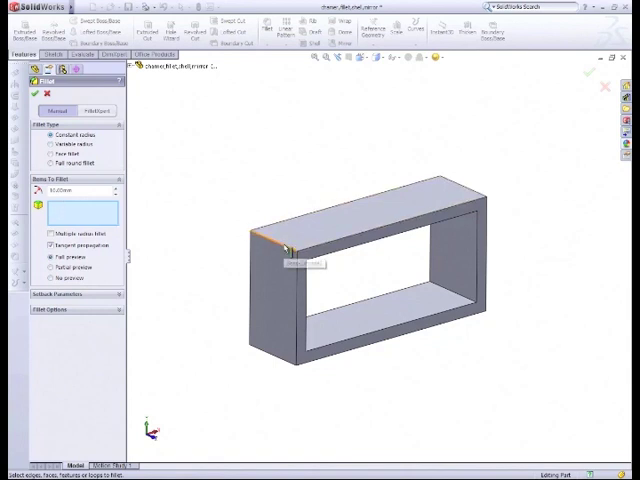
click(285, 245)
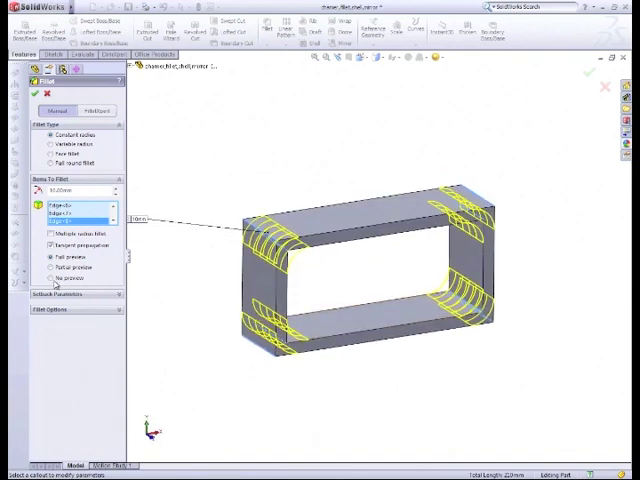
click(52, 278)
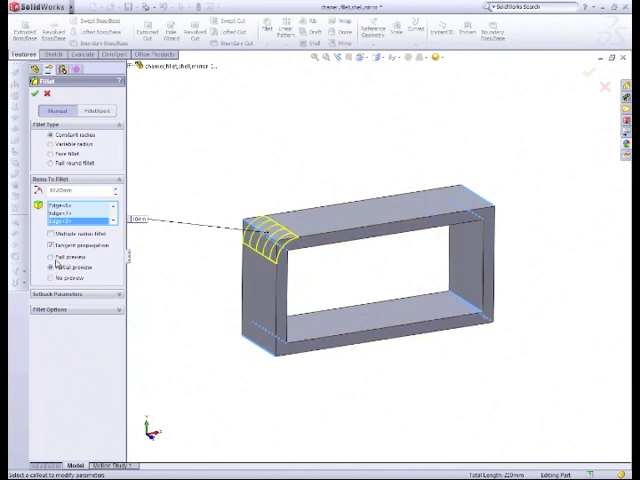
click(52, 257)
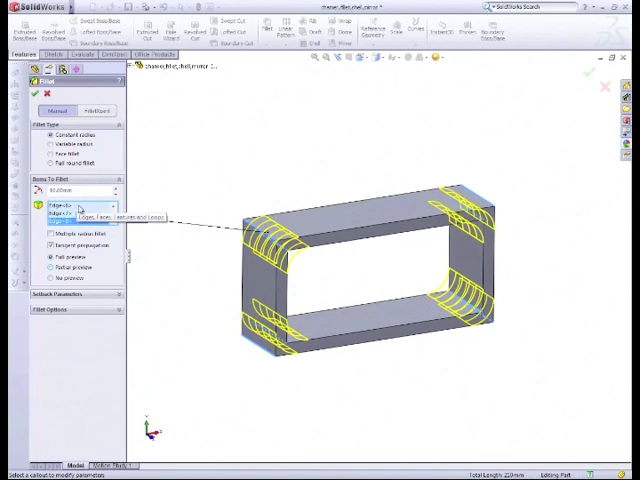
click(118, 187)
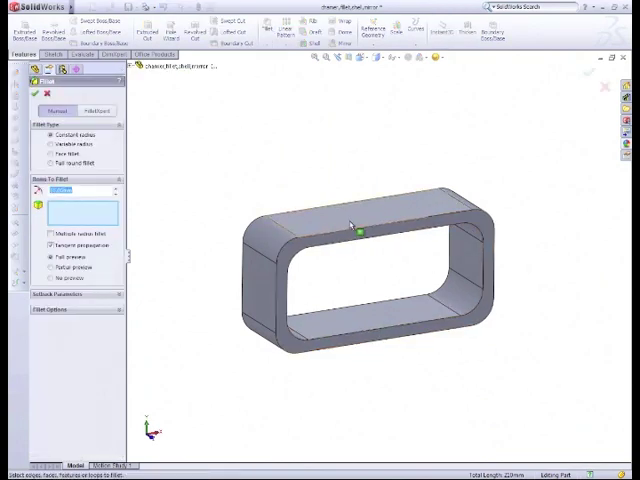
Select the front edge loop for the 1.5 mm fillet, then orbit the frame.
click(353, 232)
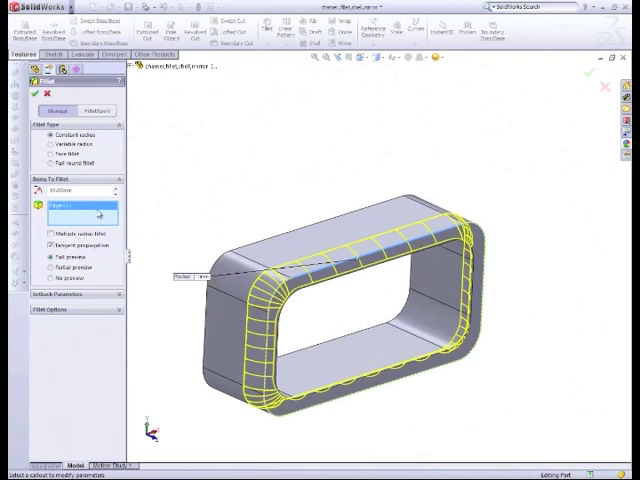
mouse_move(80, 228)
text(1.5)
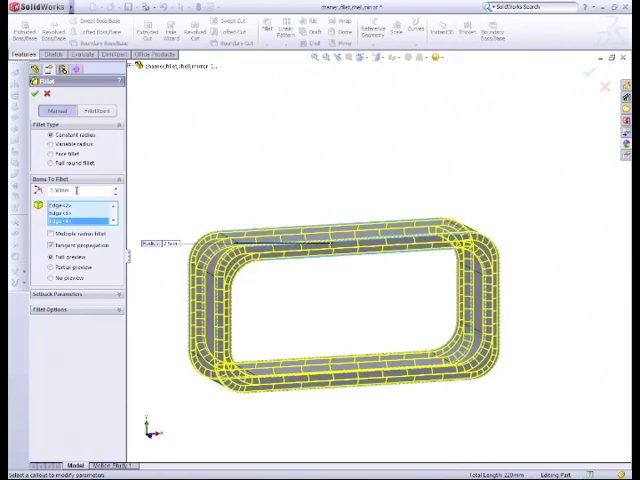
mouse_move(322, 268)
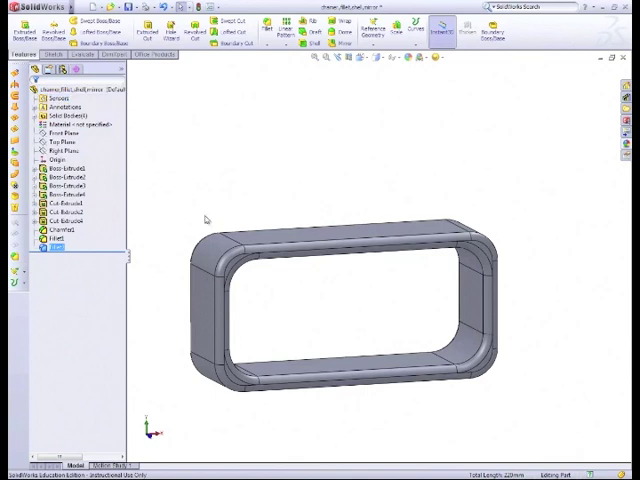
drag(350, 300, 370, 320)
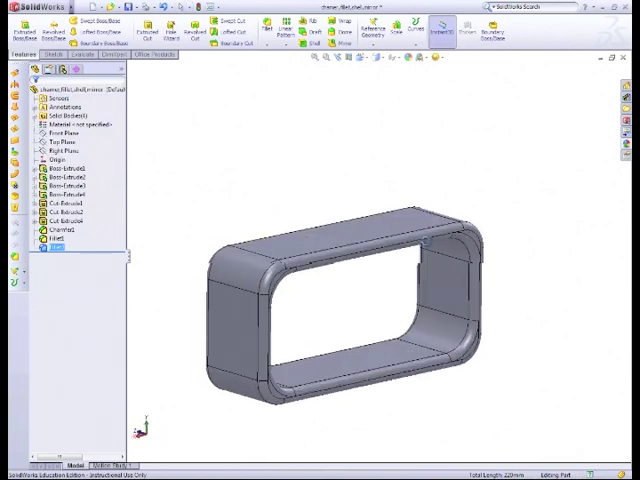